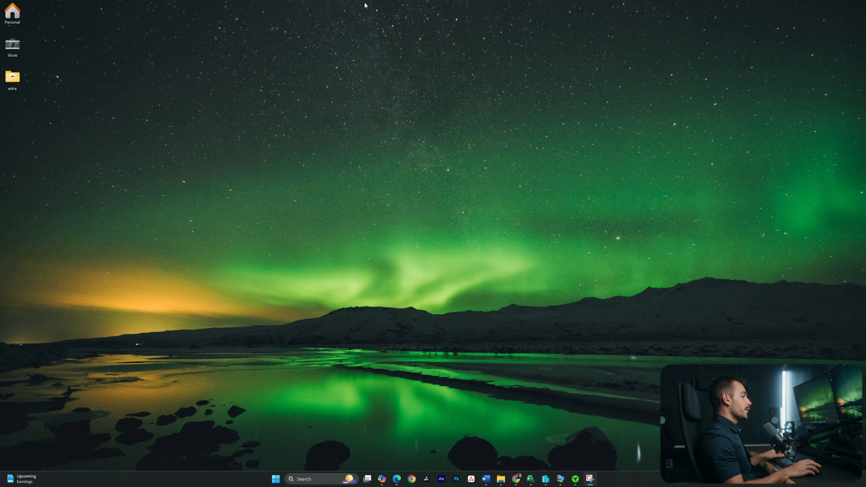
mouse_move(627, 3)
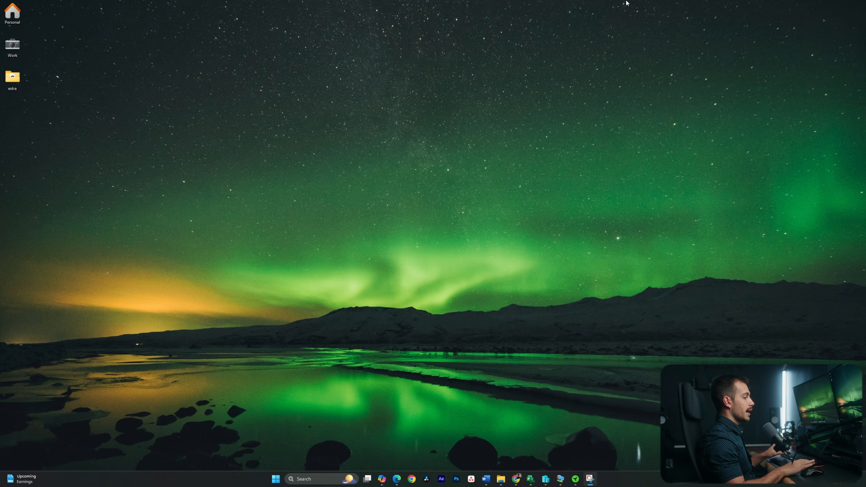
mouse_move(382, 479)
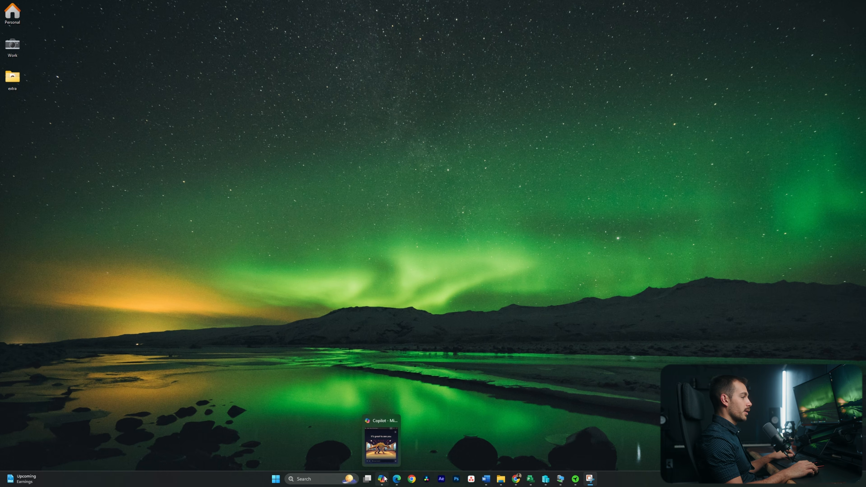
Step: Restore the Copilot window from the taskbar and maximize it over the outreach-message chat
left_click(275, 479)
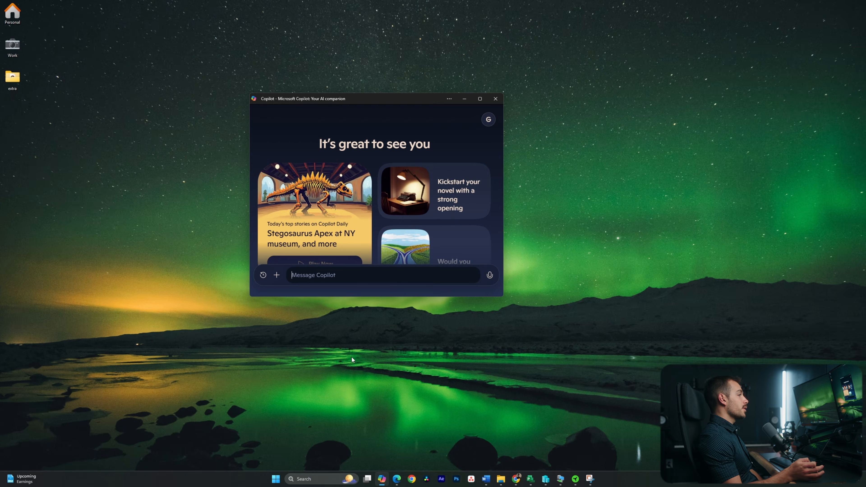
left_click_drag(359, 99, 382, 106)
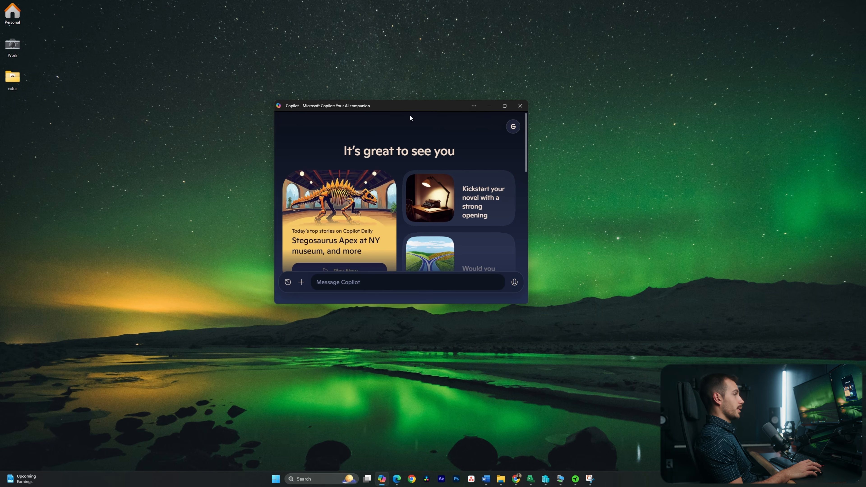
mouse_move(412, 109)
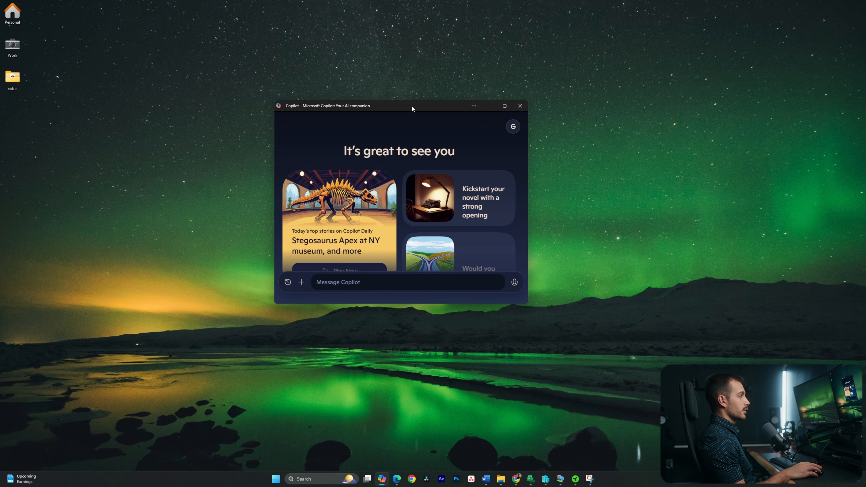
left_click(503, 105)
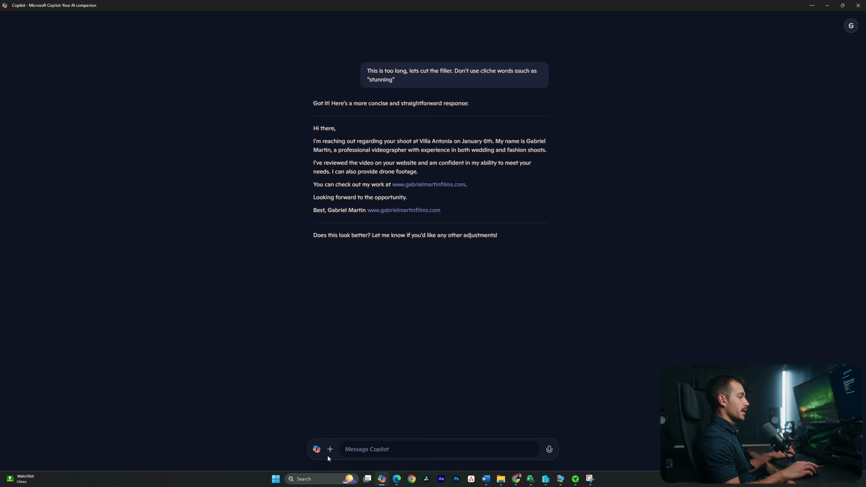
Step: Replace the outreach chat with a new empty conversation, cursor in the message box
left_click(330, 450)
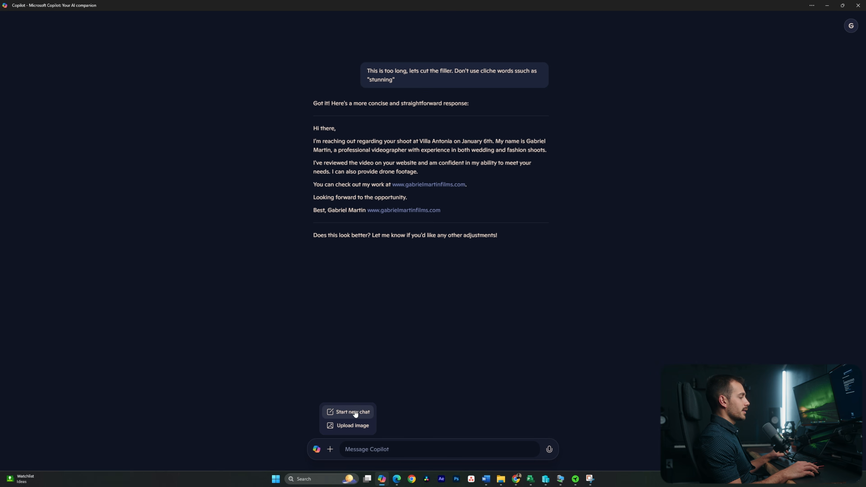
left_click(348, 412)
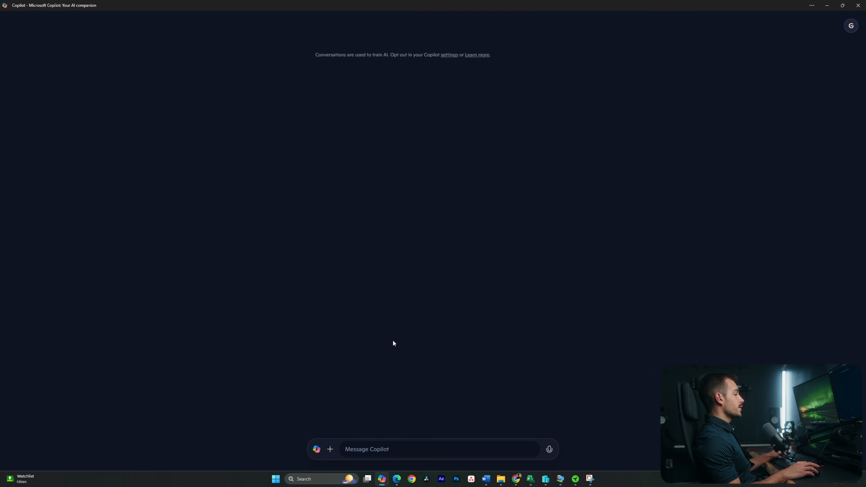
left_click(329, 450)
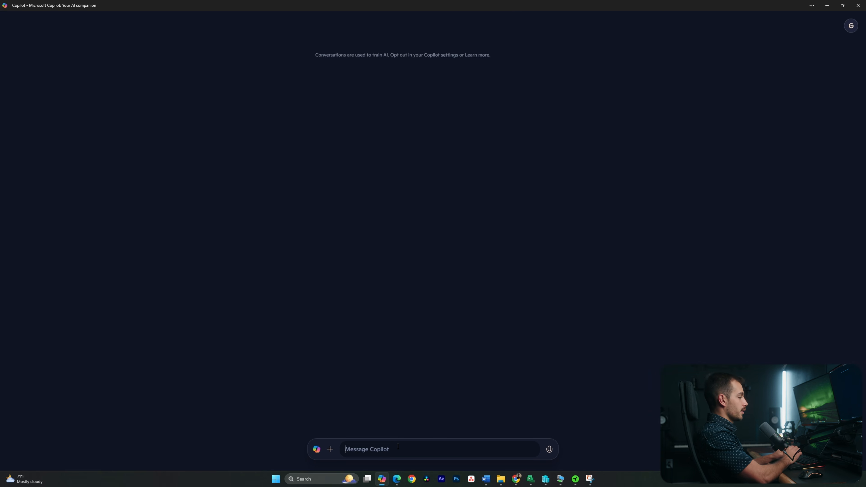
Step: Request a video production agreement between Gabriel Martin Films and "Client" and review the draft
type("Create a video production agreement between myself (Gabriel Martin Films) and \"Client.\" This should cover basic legal protections in the state of texas, and establish payment and services.")
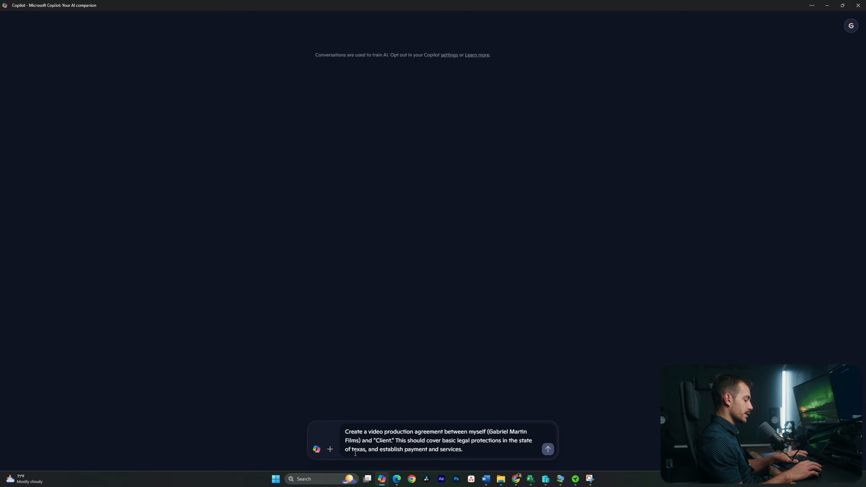
mouse_move(482, 468)
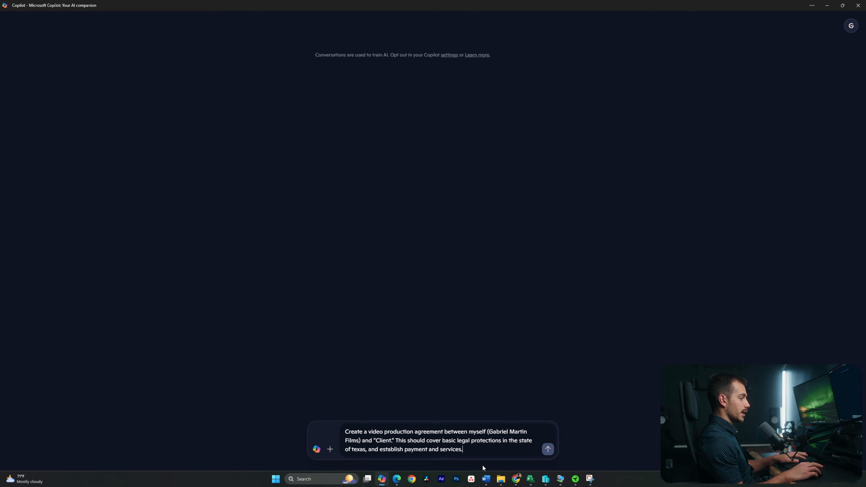
left_click(547, 449)
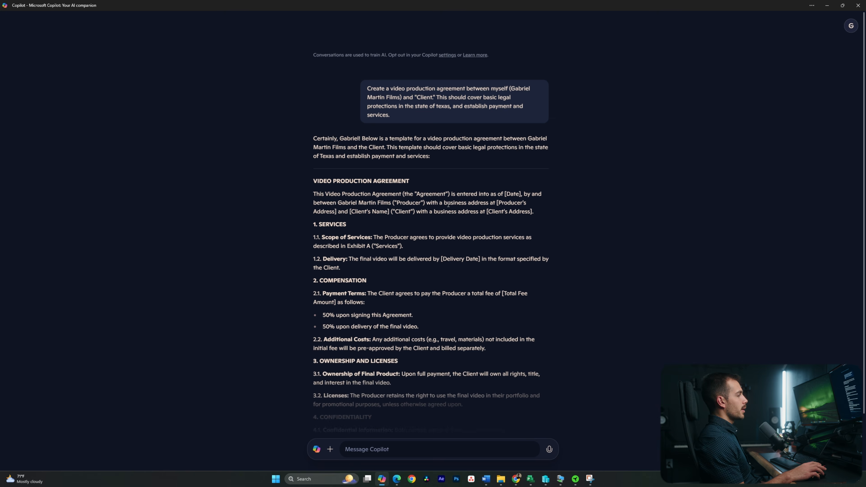
scroll("down", 3)
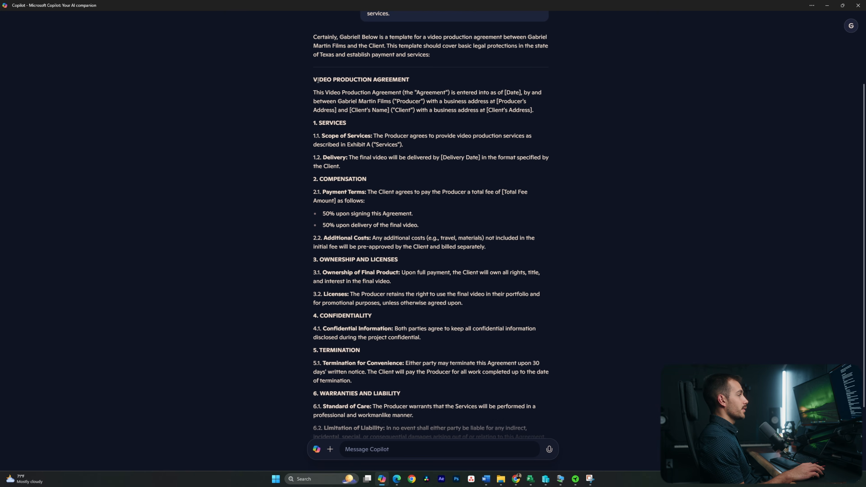
scroll("down", 3)
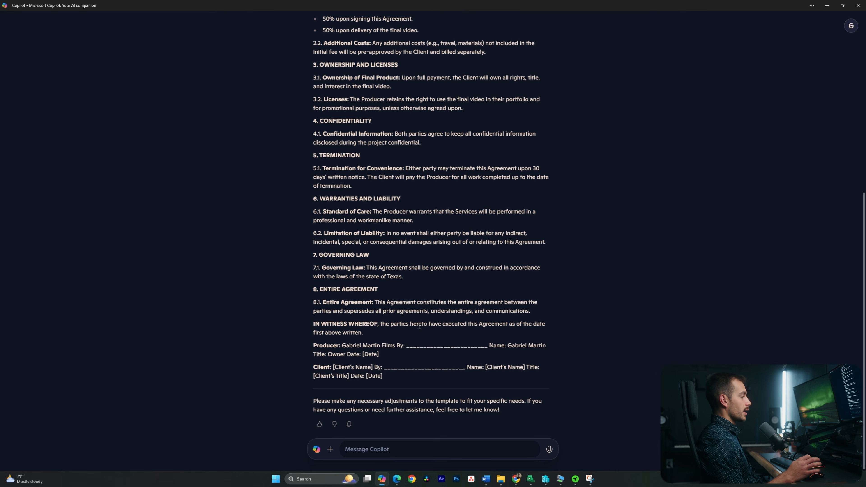
mouse_move(421, 338)
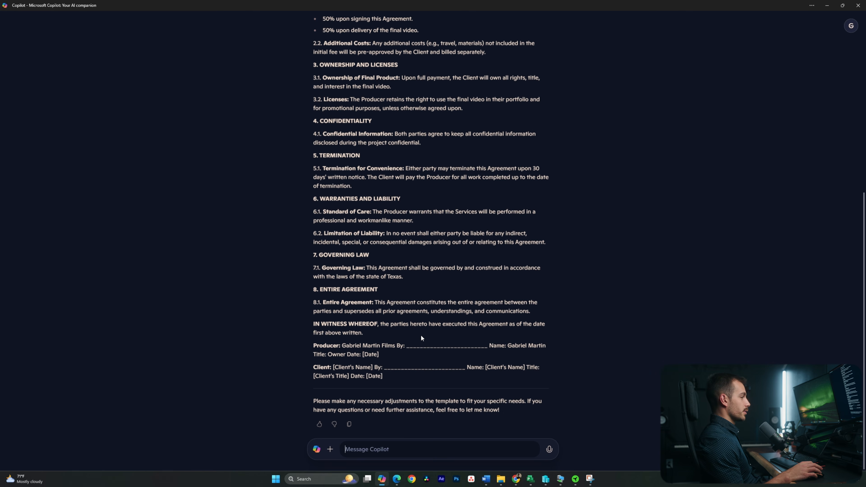
scroll("up", 3)
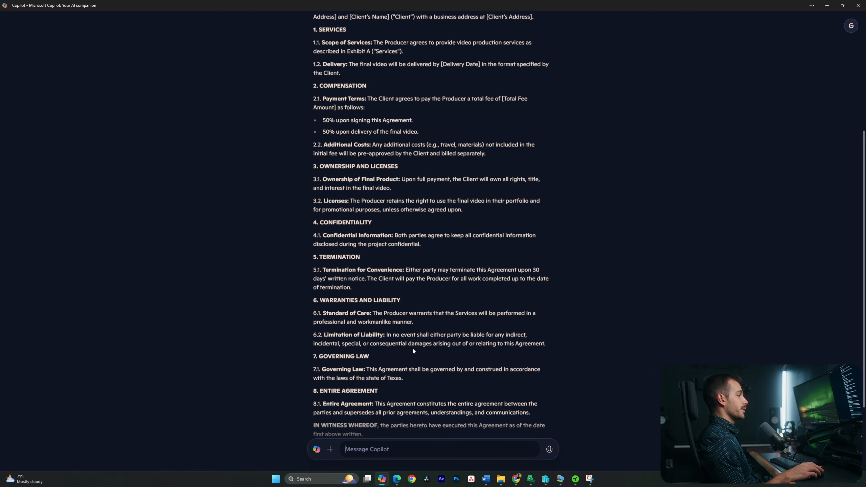
scroll("up", 3)
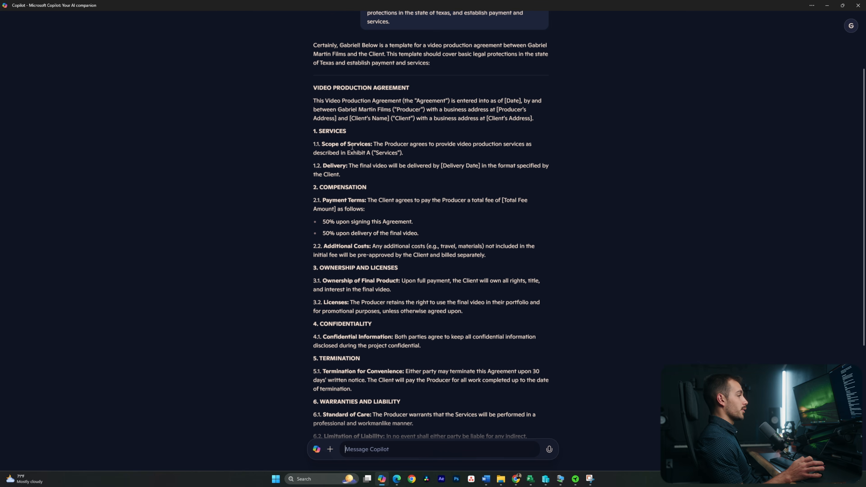
scroll("down", 3)
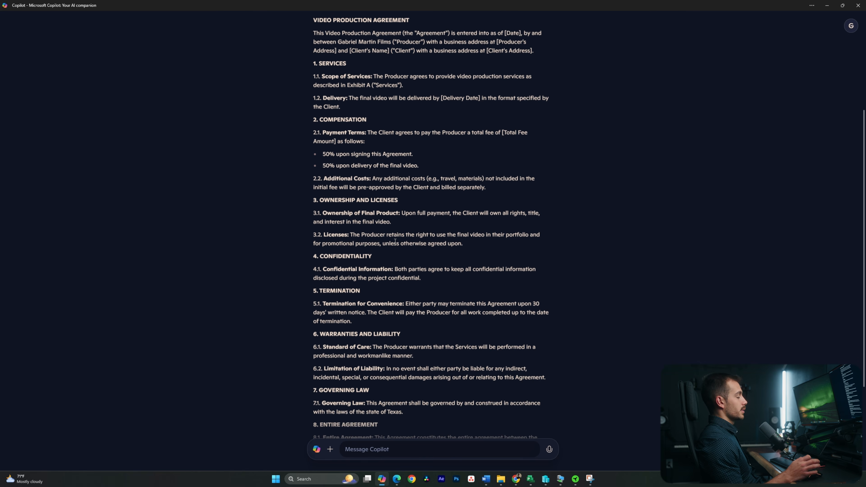
scroll("down", 3)
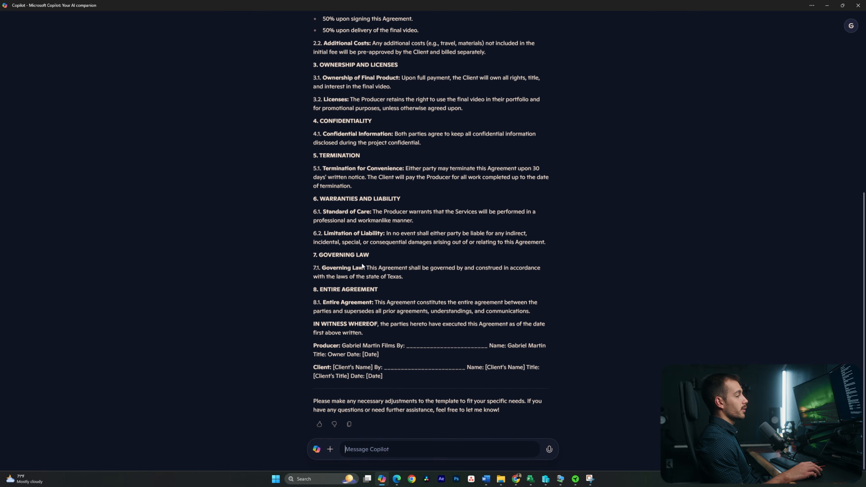
mouse_move(360, 325)
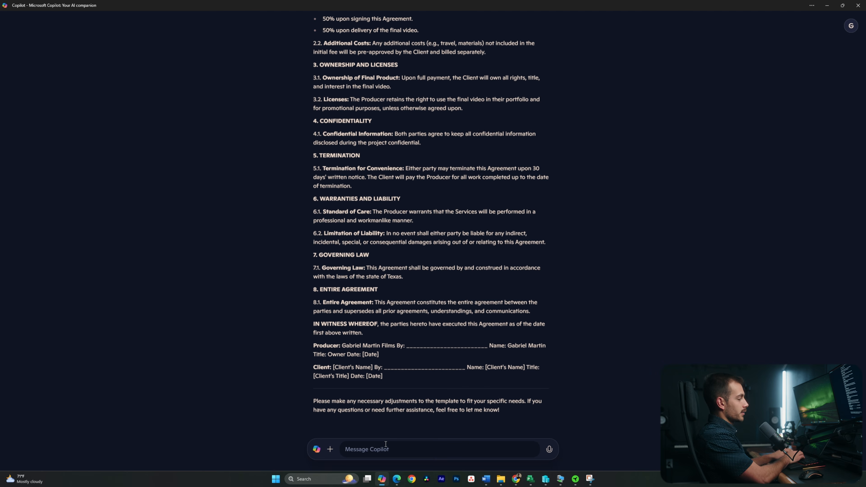
Step: Ask Copilot to "explain the xlookup function in excel with an example" and read the answer
type("explain the xlookup function in excel with an example")
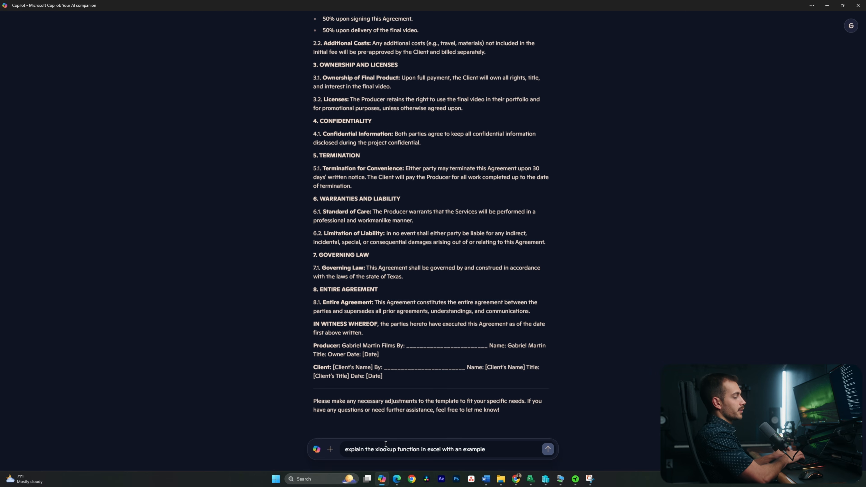
left_click(547, 450)
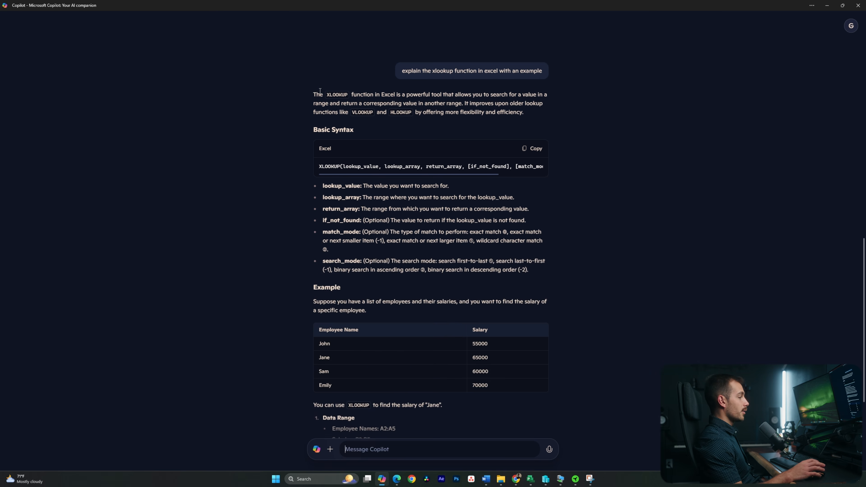
scroll("down", 3)
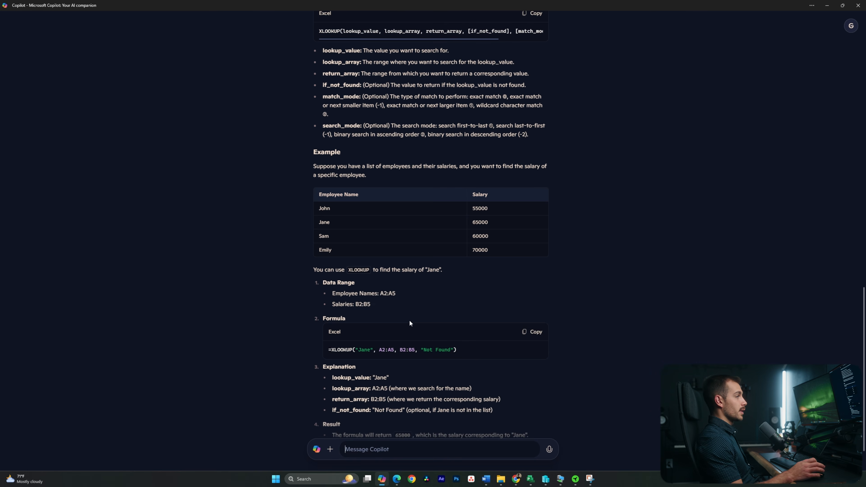
scroll("up", 3)
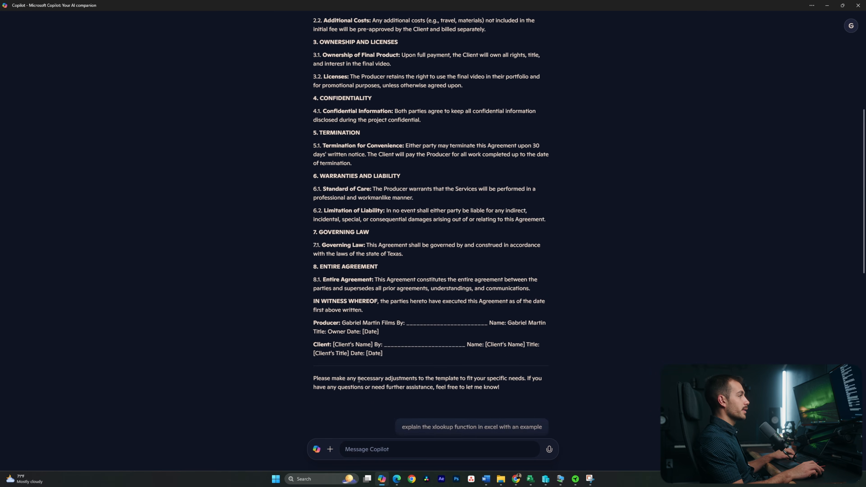
Step: Send the pasted agreement with a request for a brief summary explaining what the document is
scroll("up", 3)
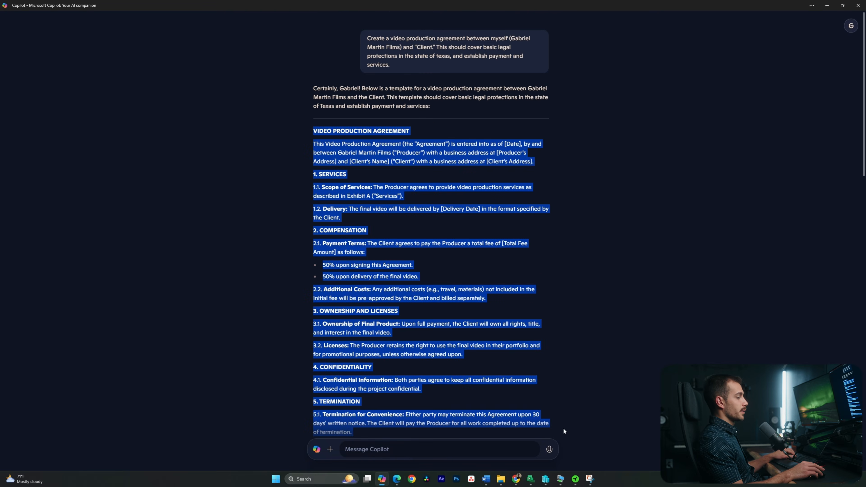
scroll("down", 3)
type("write m")
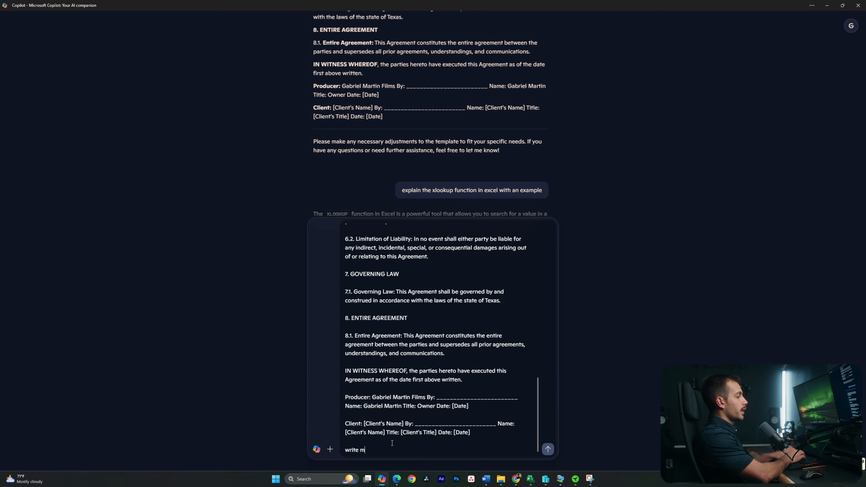
type("e a brief summary explaining")
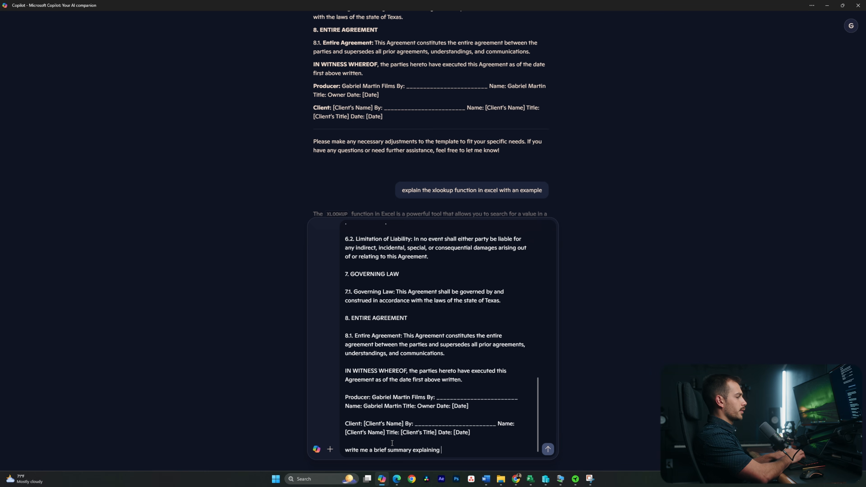
type("what this documennt")
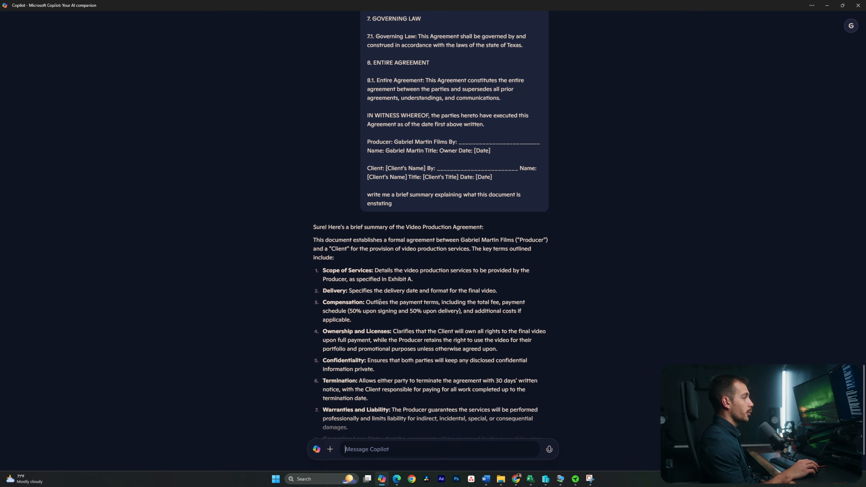
scroll("up", 3)
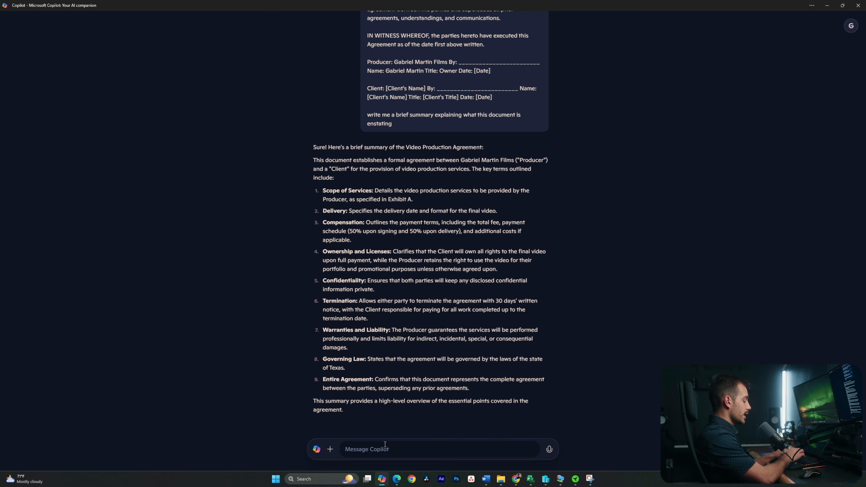
Step: Ask for a 5-question CompTIA A+ quiz that hides answers until guesses are made
type("let's d")
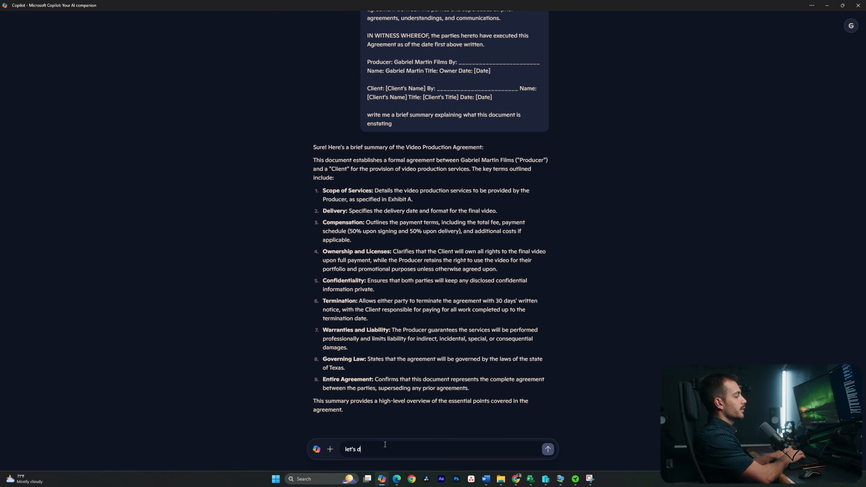
type("o a 5 question qu")
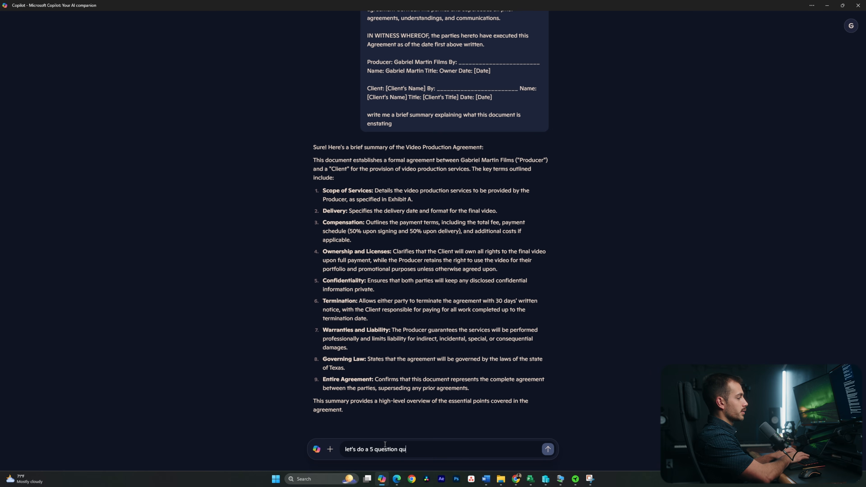
type("iz for comptia a p")
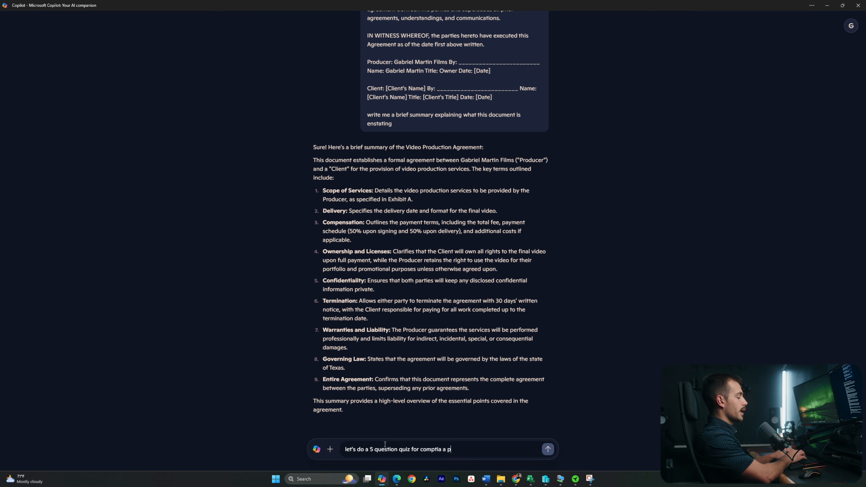
type("lus. Please don't")
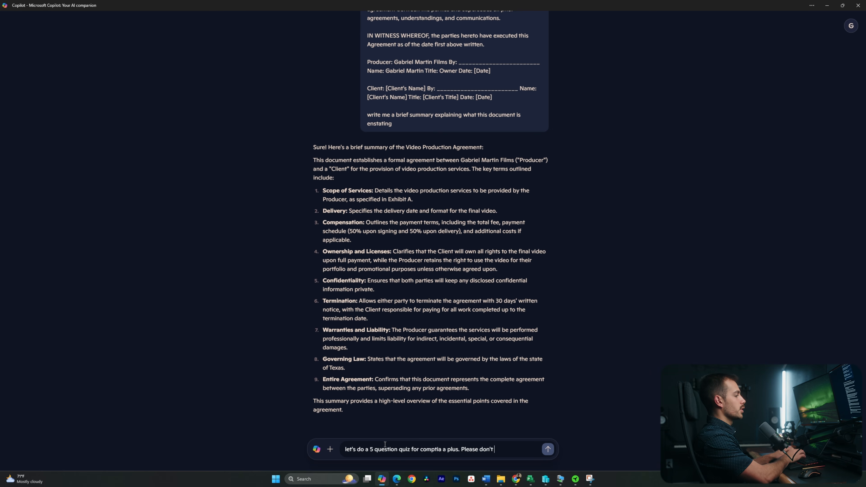
type("show me the answers")
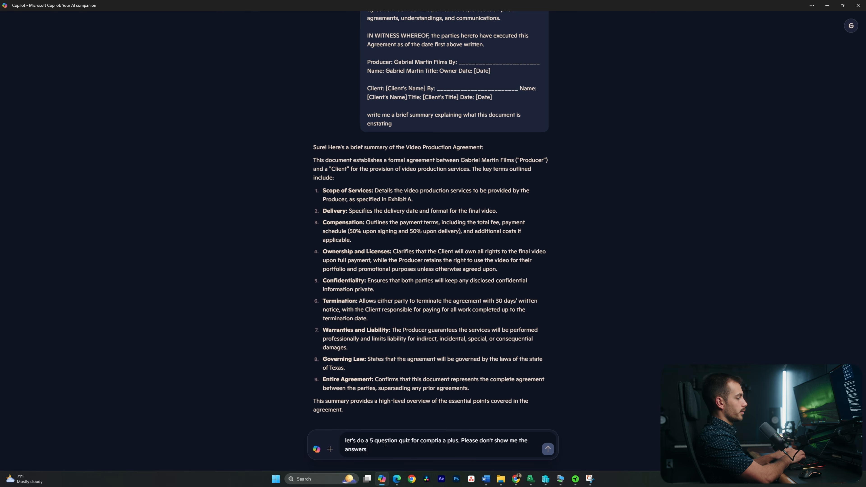
type("until I've")
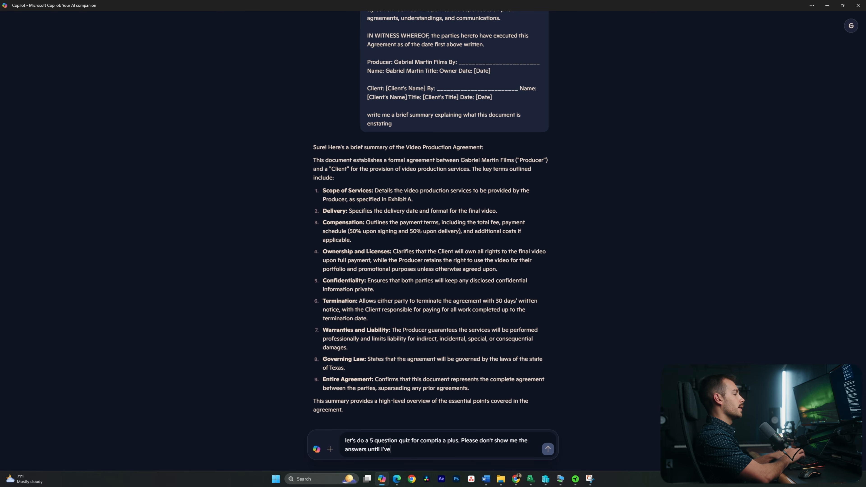
type("guessed.")
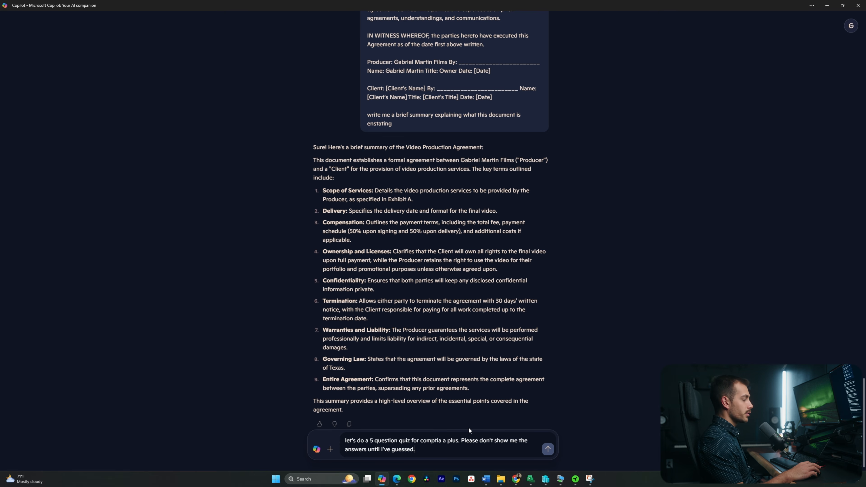
left_click(548, 448)
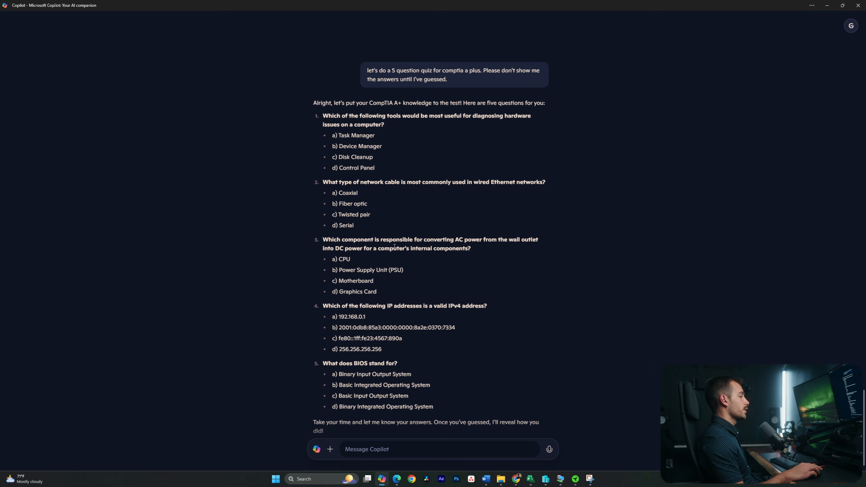
scroll("up", 3)
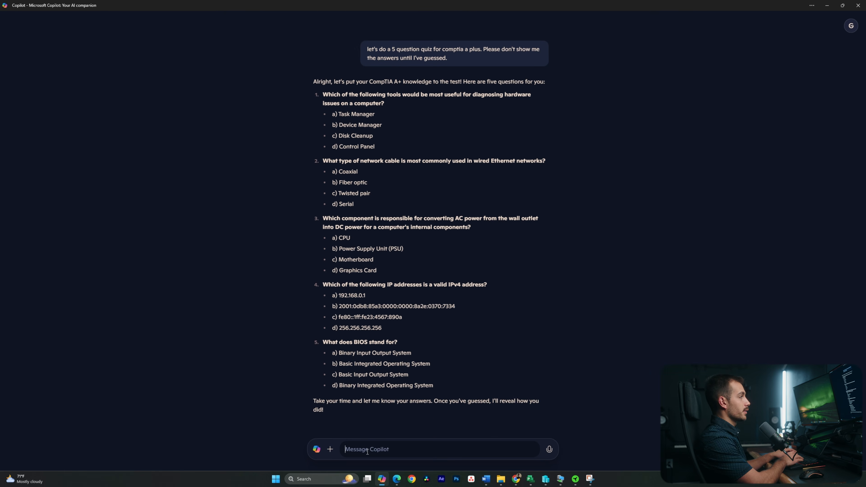
Step: Submit numbered guesses (1. b, c, 3. b …) for the quiz questions to be graded
type("1.")
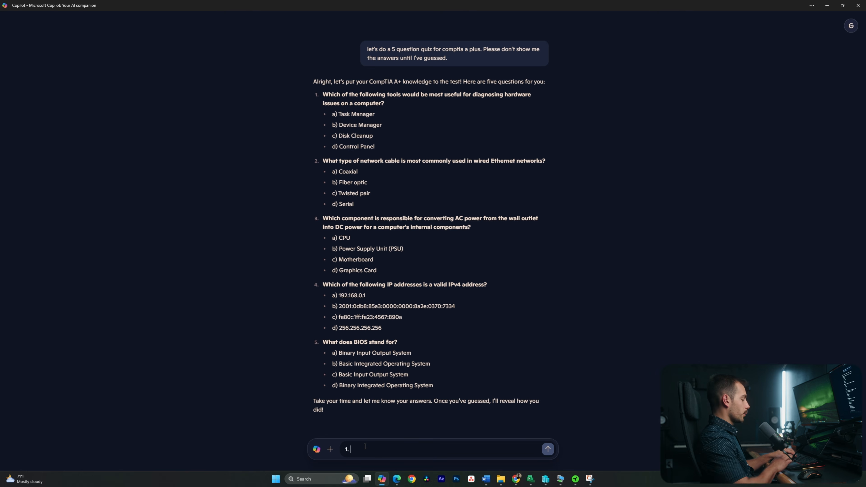
type("b")
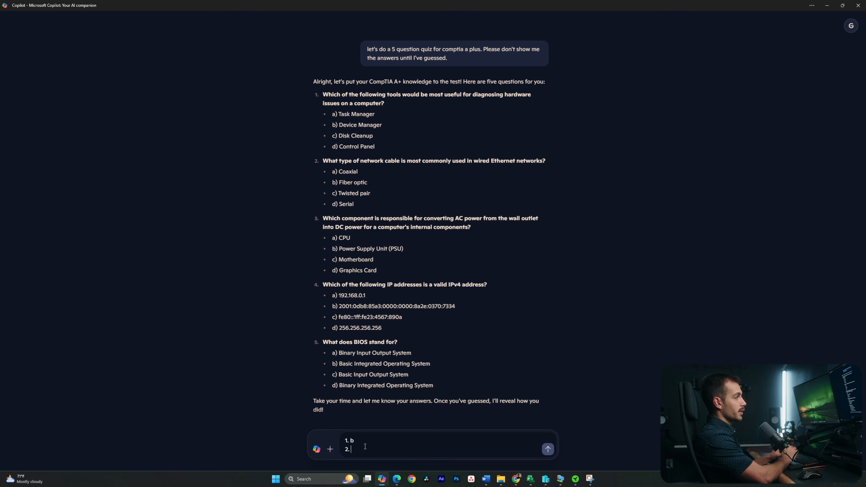
type("c")
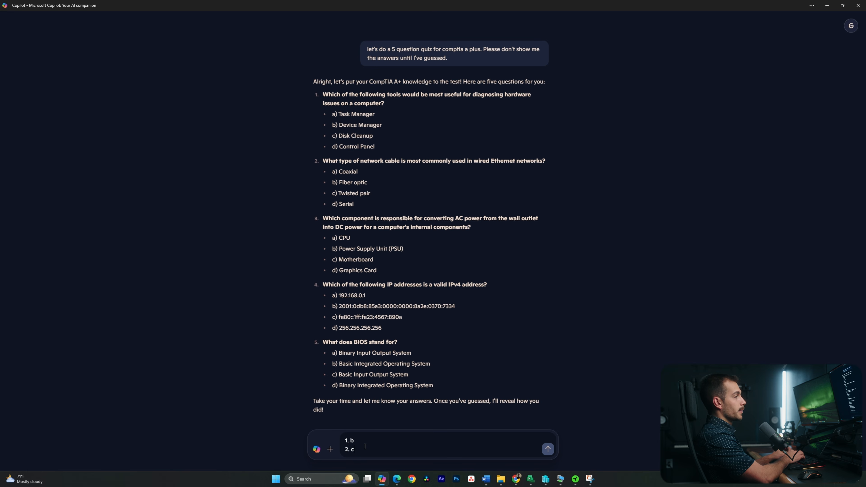
key("Enter")
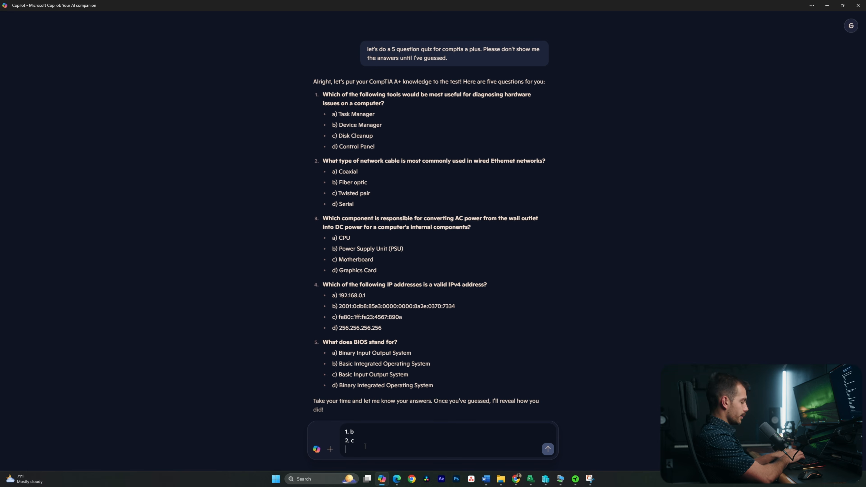
type("3.")
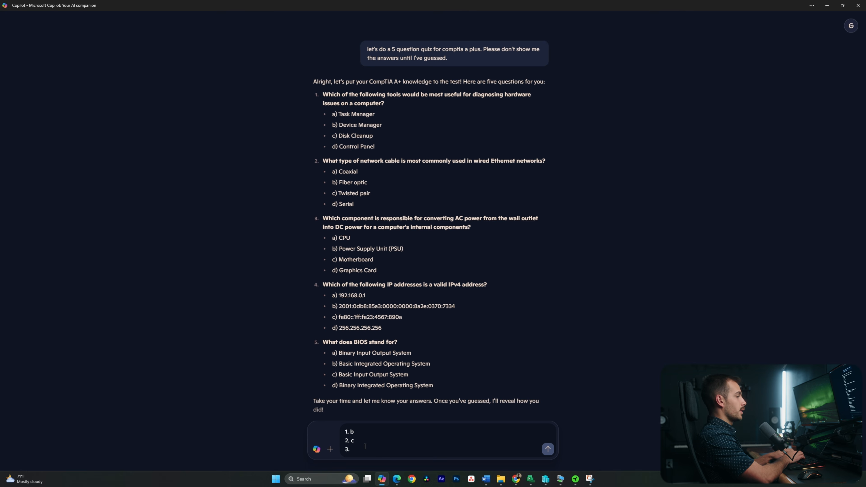
type("b")
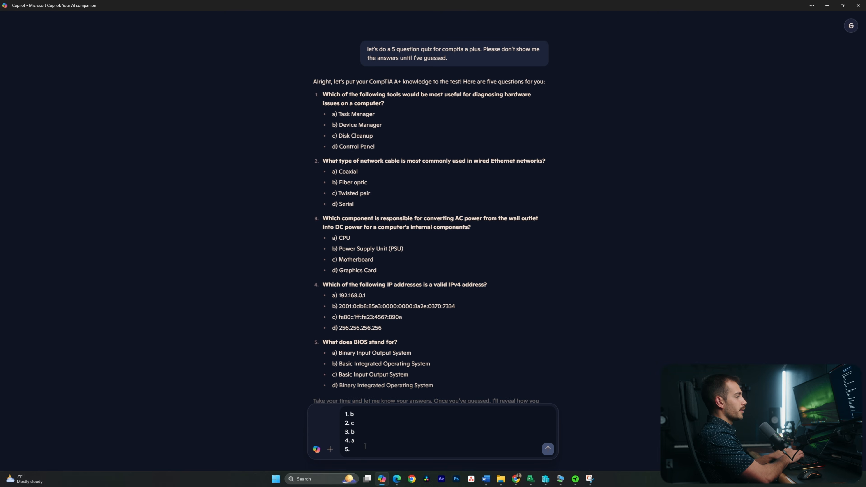
left_click(547, 449)
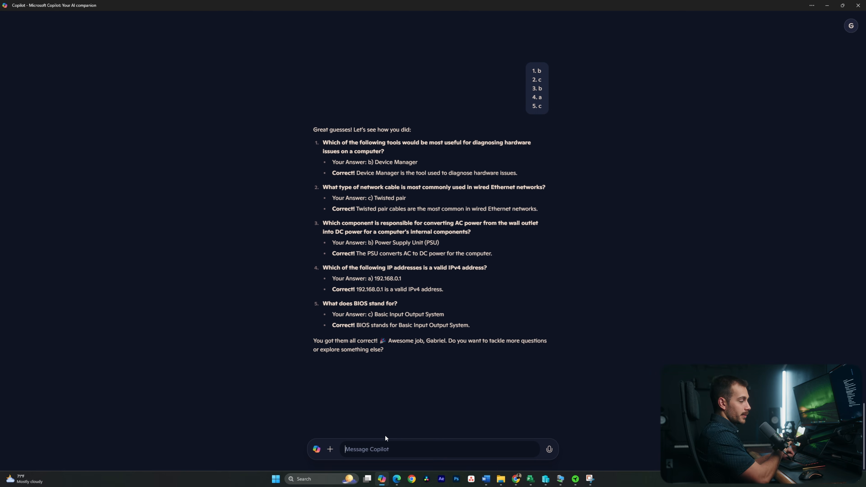
Step: Begin typing the follow-up "give me an in depth explanation" in the message box
type("give me an i")
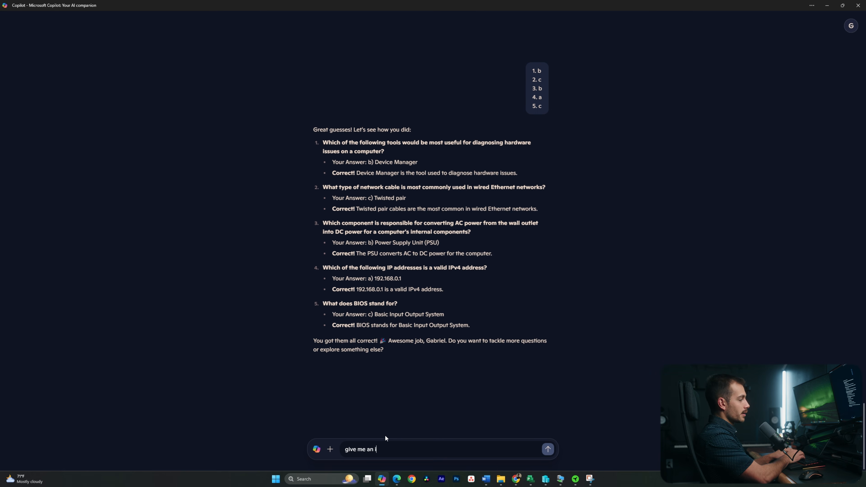
type("n depth explanation")
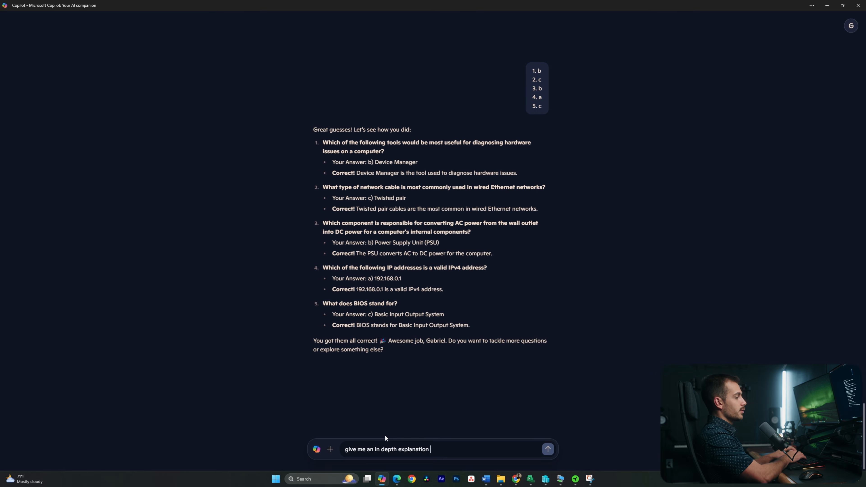